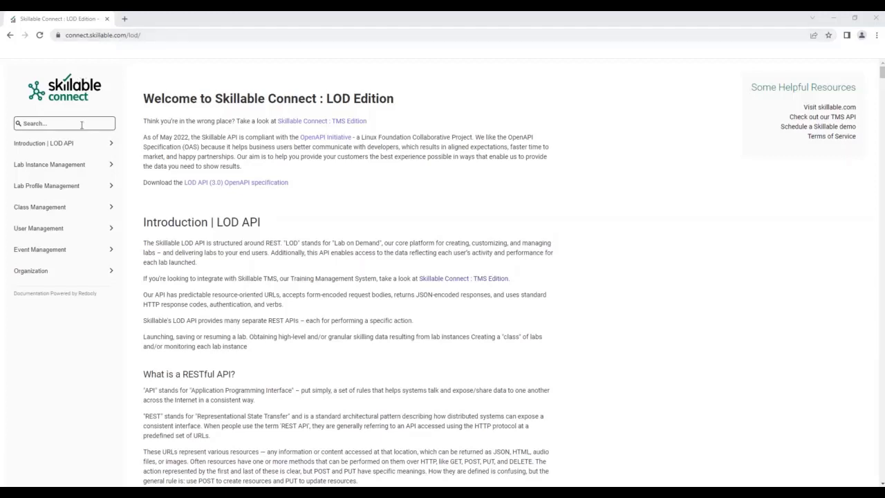
mouse_move(207, 130)
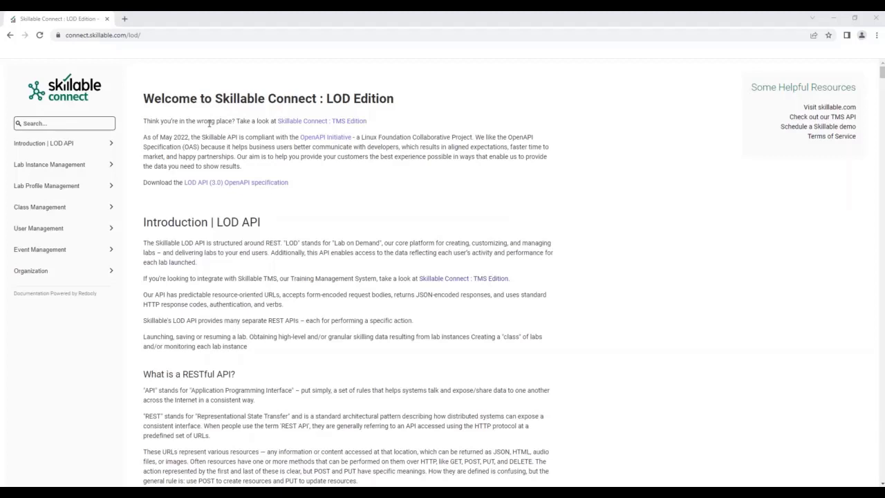
mouse_move(304, 199)
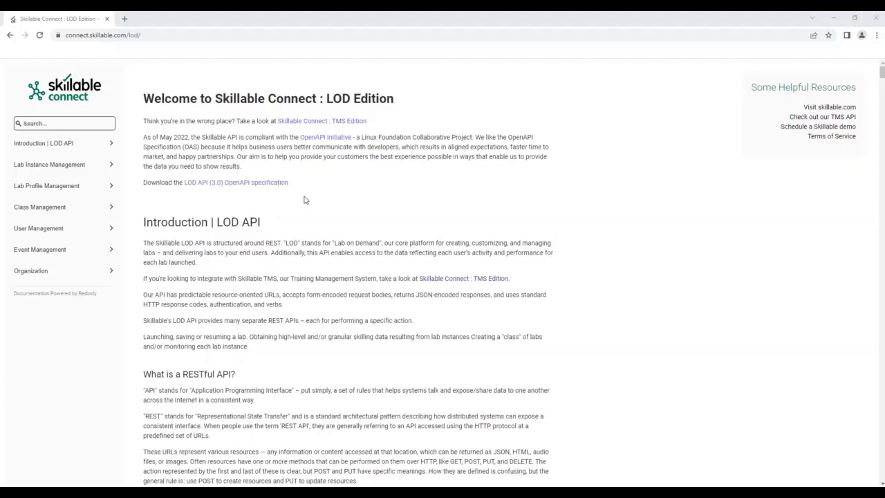
mouse_move(128, 174)
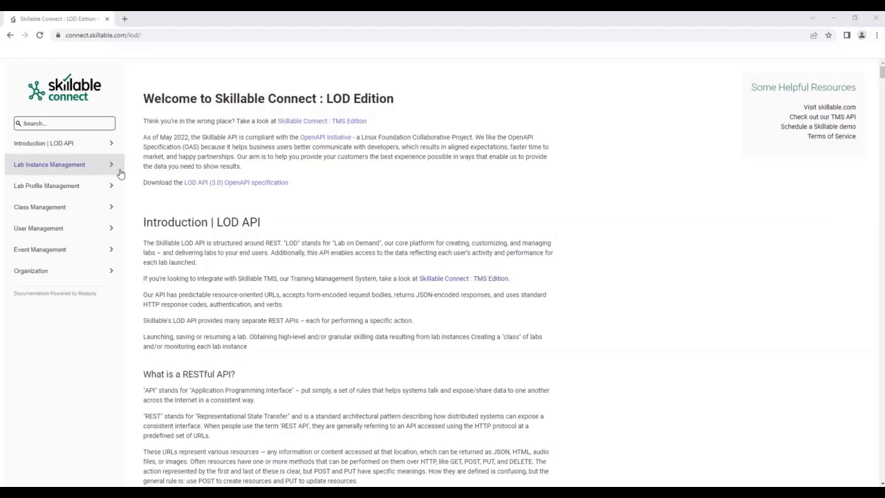
mouse_move(111, 169)
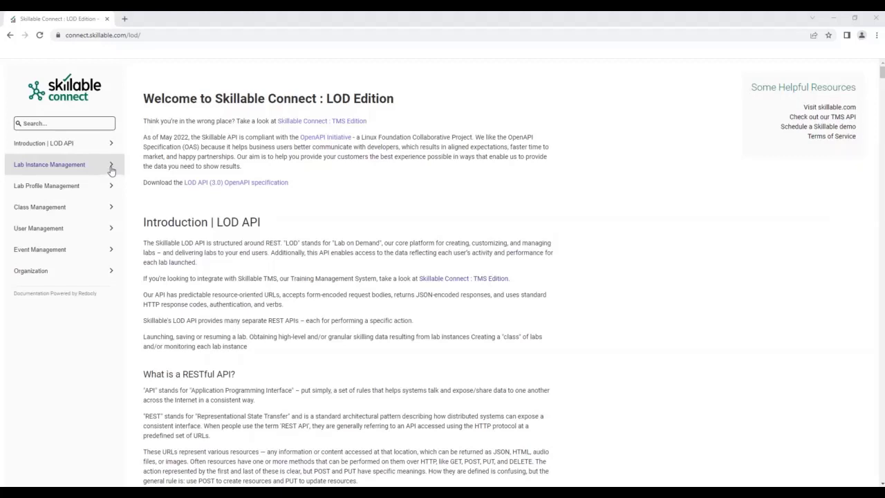
Step: Expand Lab Instance Management in the sidebar and go to the Launch a lab command
left_click(62, 164)
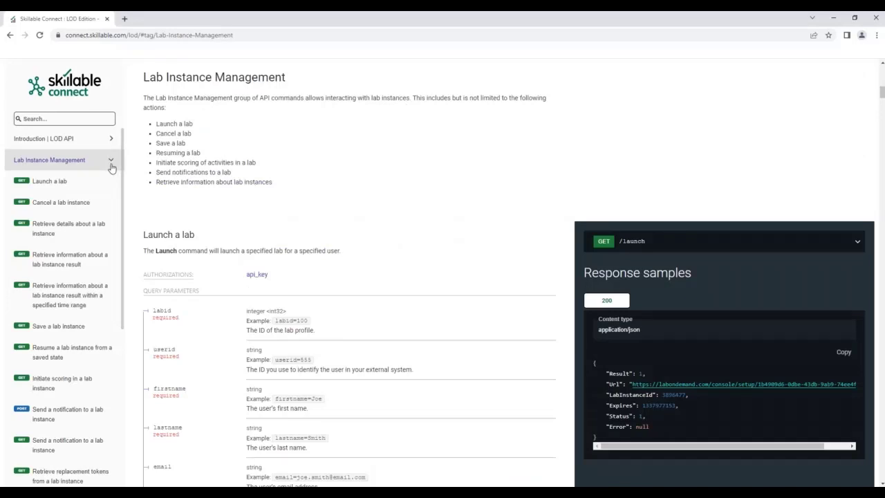
mouse_move(202, 91)
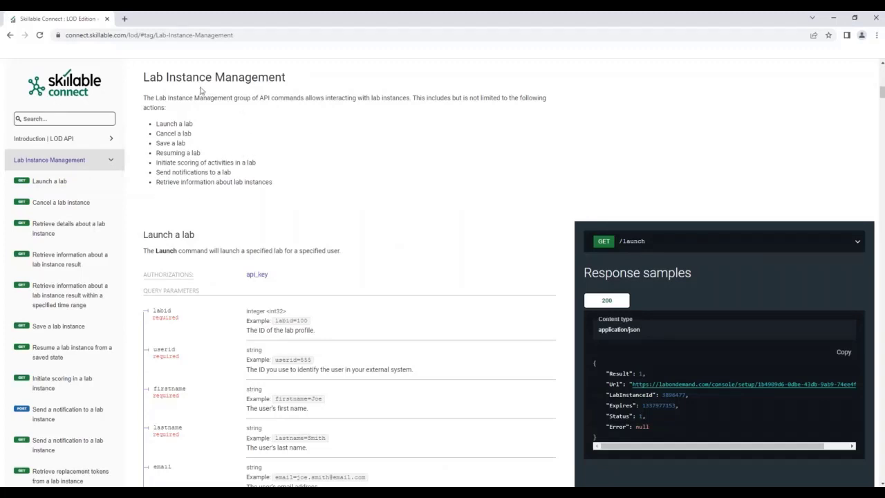
mouse_move(323, 129)
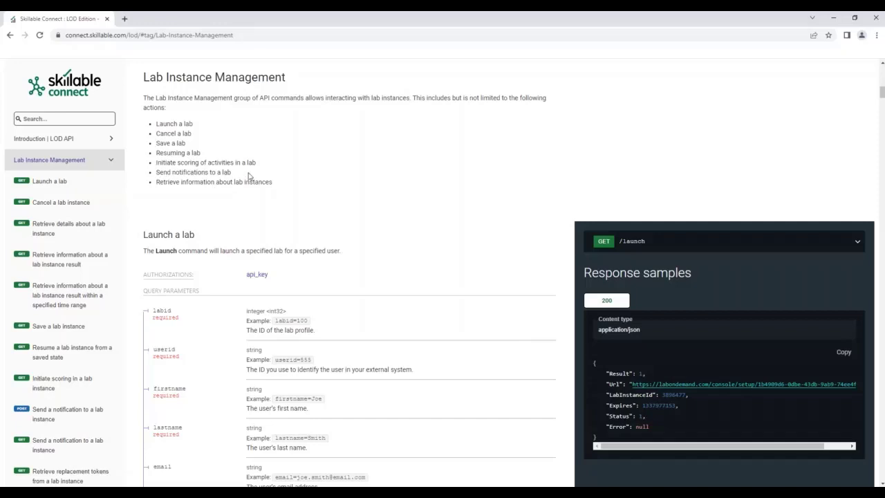
mouse_move(63, 188)
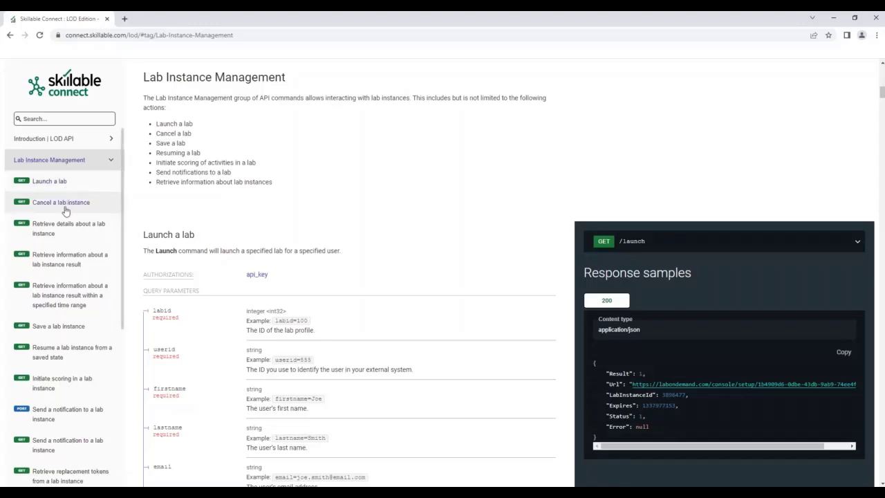
mouse_move(66, 254)
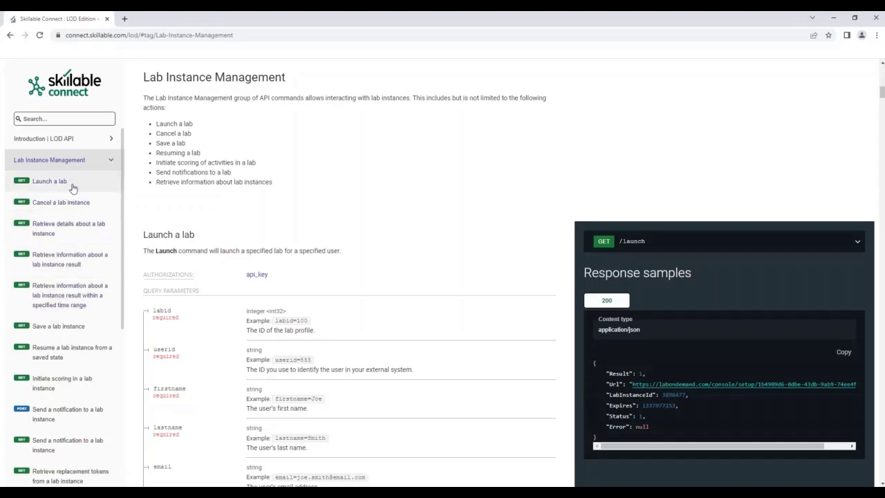
mouse_move(72, 202)
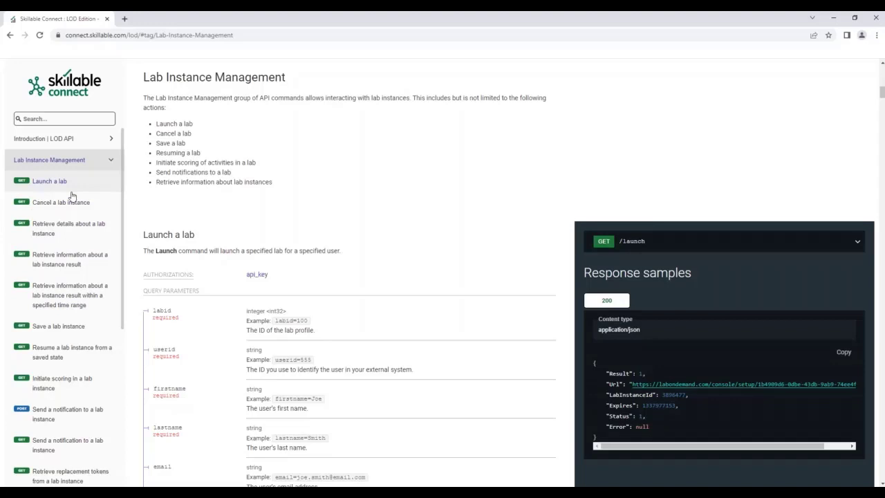
mouse_move(232, 336)
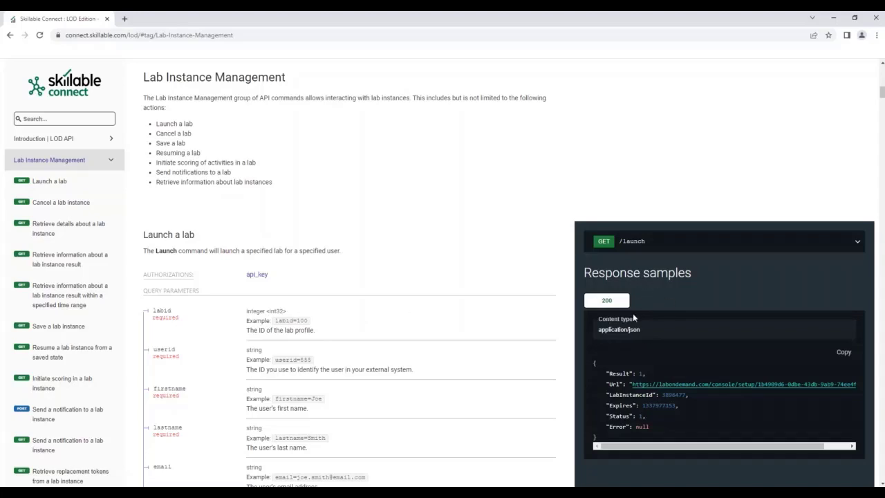
mouse_move(44, 191)
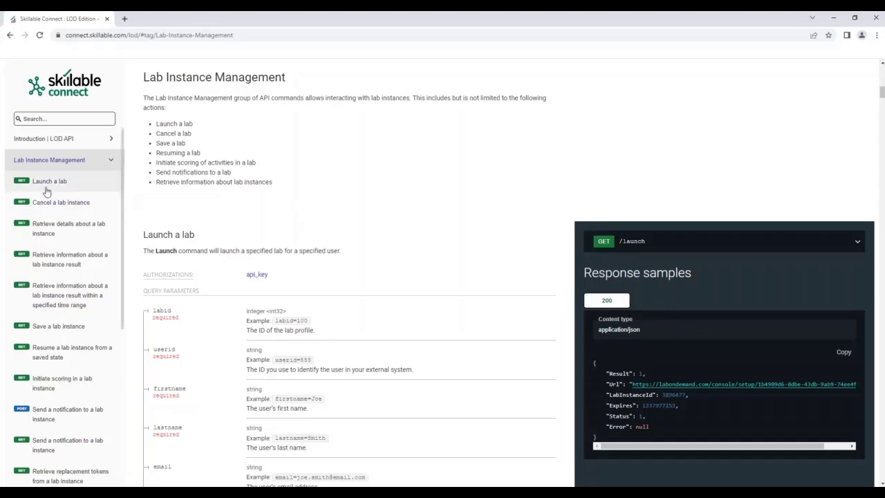
left_click(50, 180)
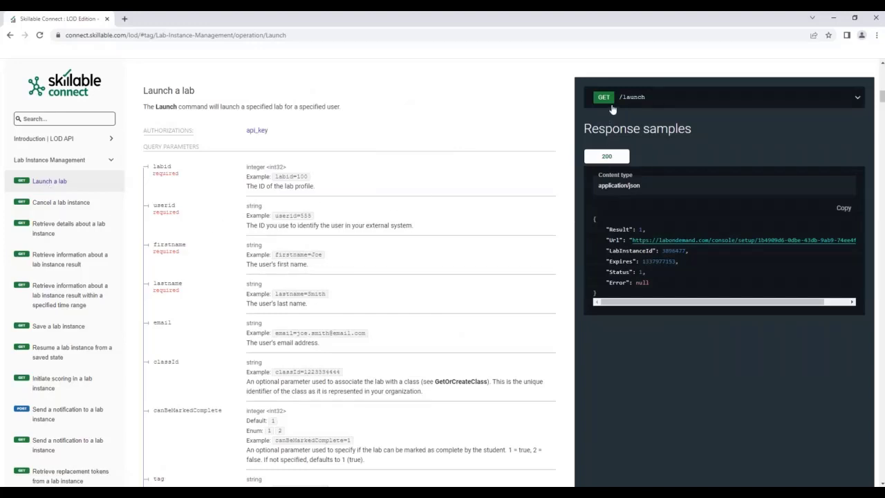
mouse_move(631, 105)
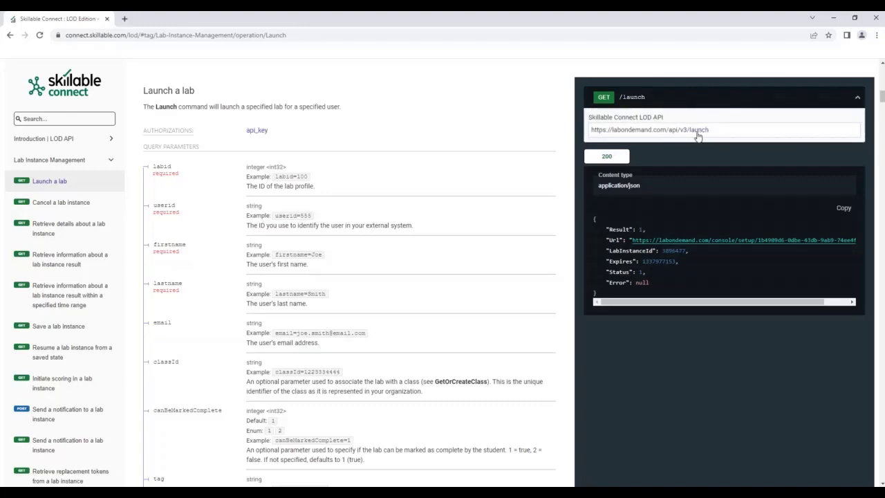
mouse_move(702, 132)
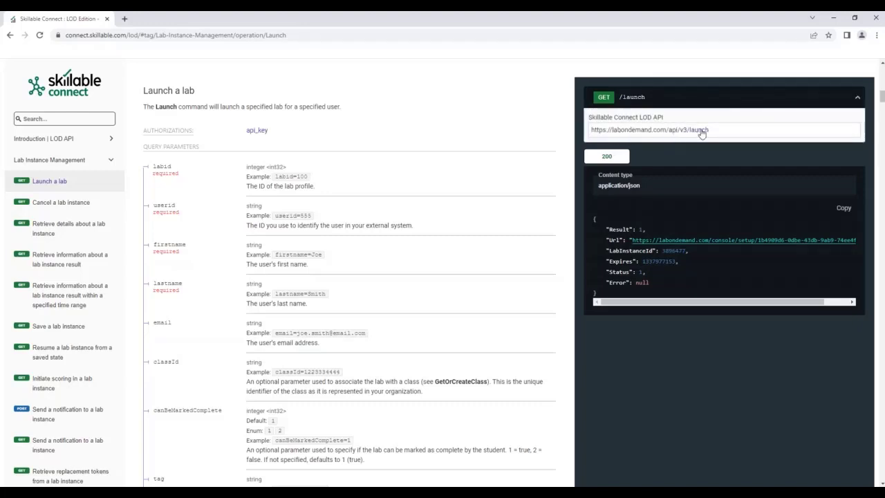
mouse_move(455, 126)
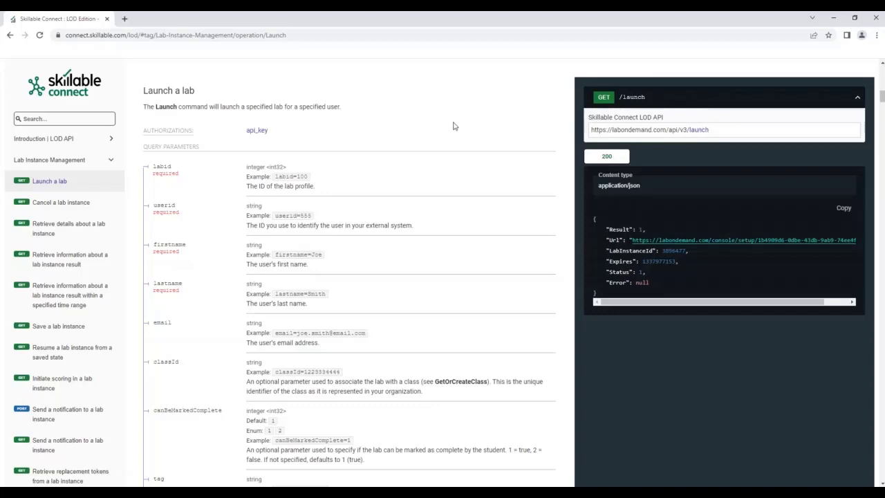
mouse_move(365, 146)
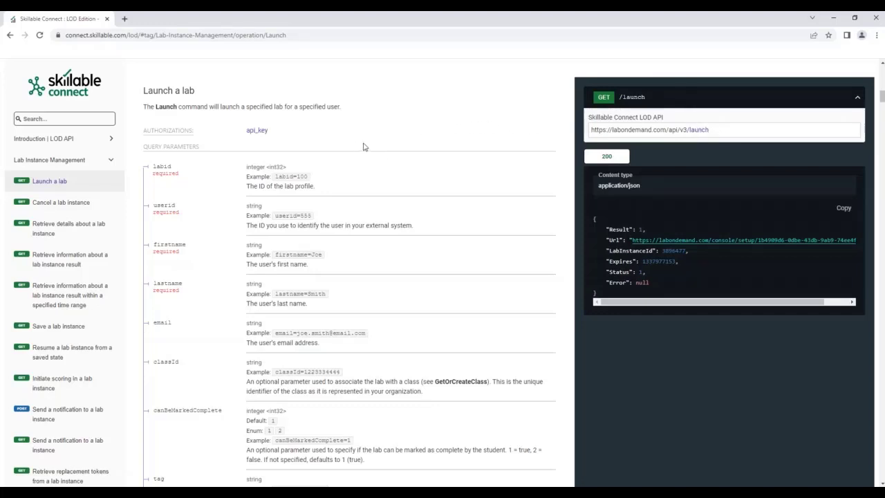
mouse_move(836, 105)
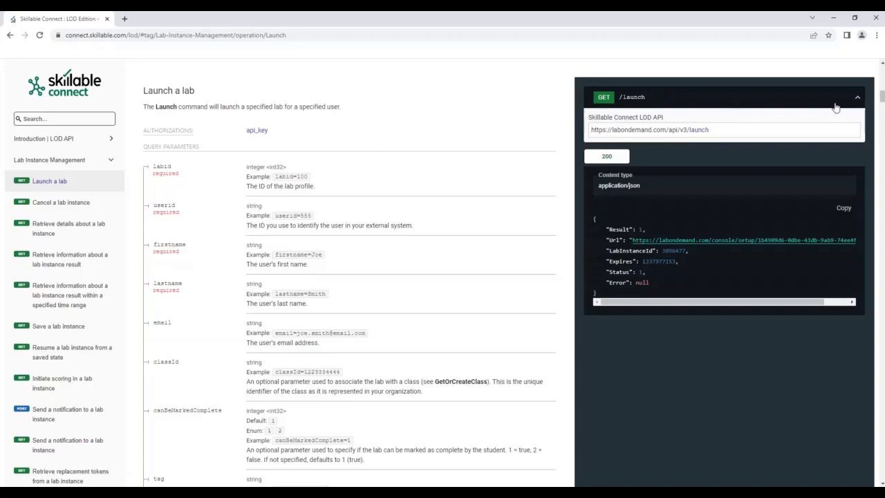
Step: Collapse the GET /launch endpoint bar to hide its server URL again
left_click(854, 97)
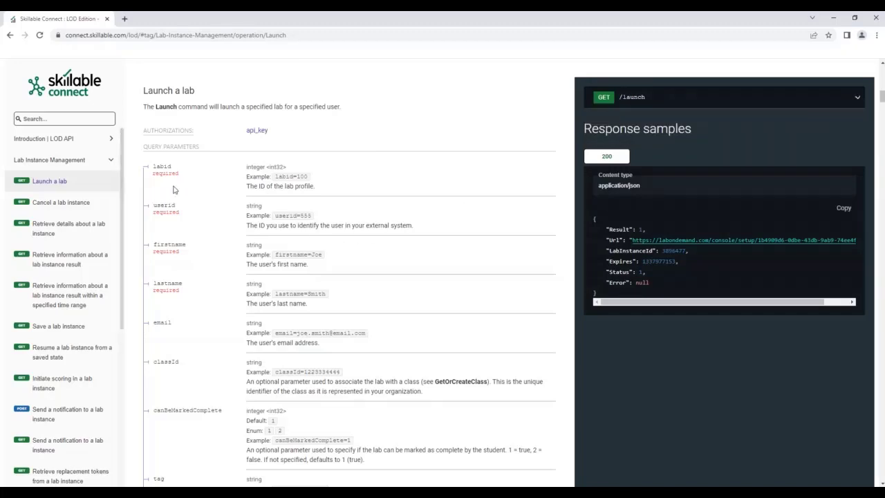
mouse_move(144, 365)
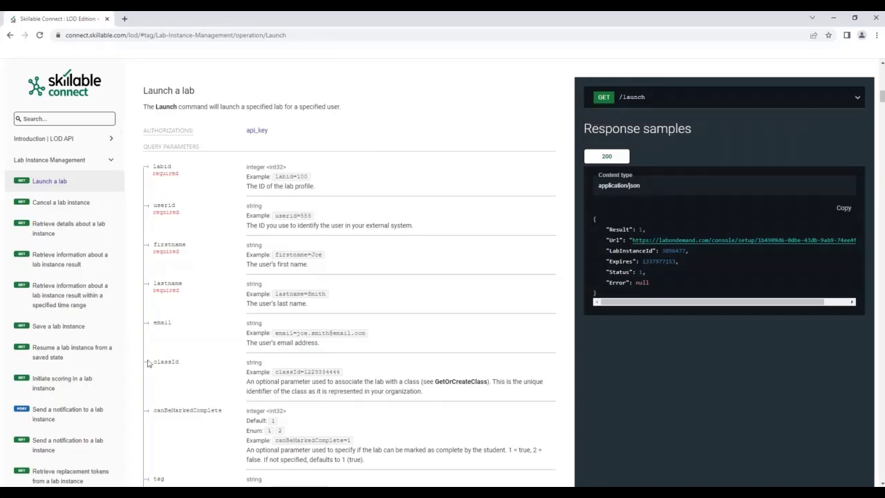
mouse_move(158, 236)
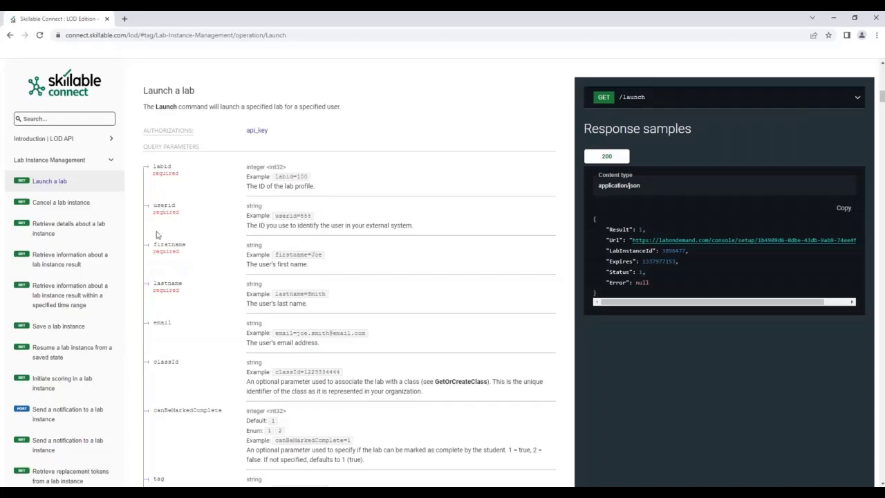
mouse_move(160, 172)
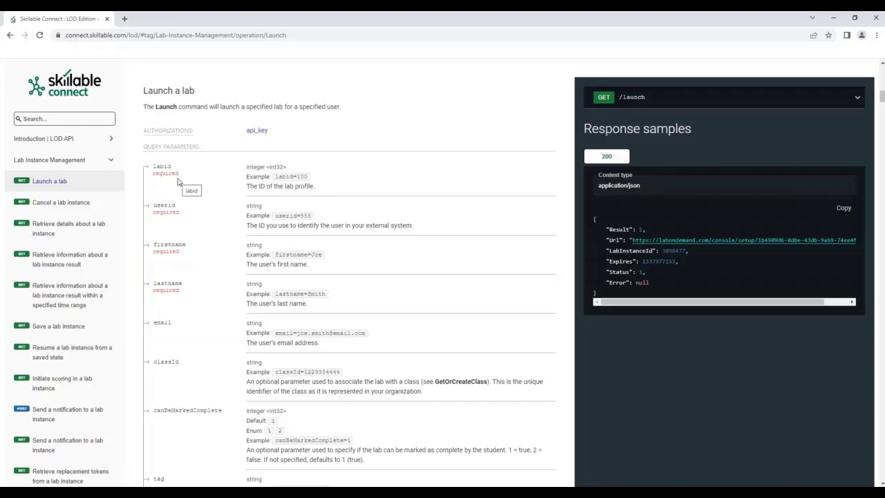
mouse_move(166, 244)
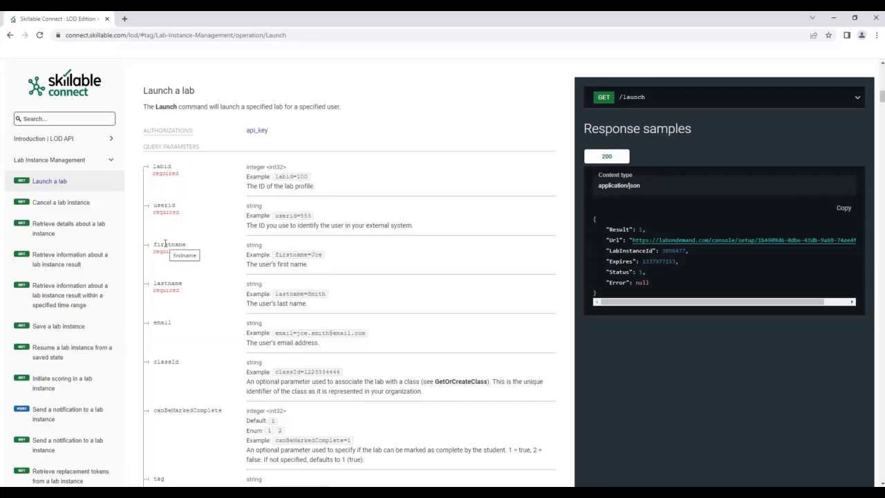
mouse_move(259, 179)
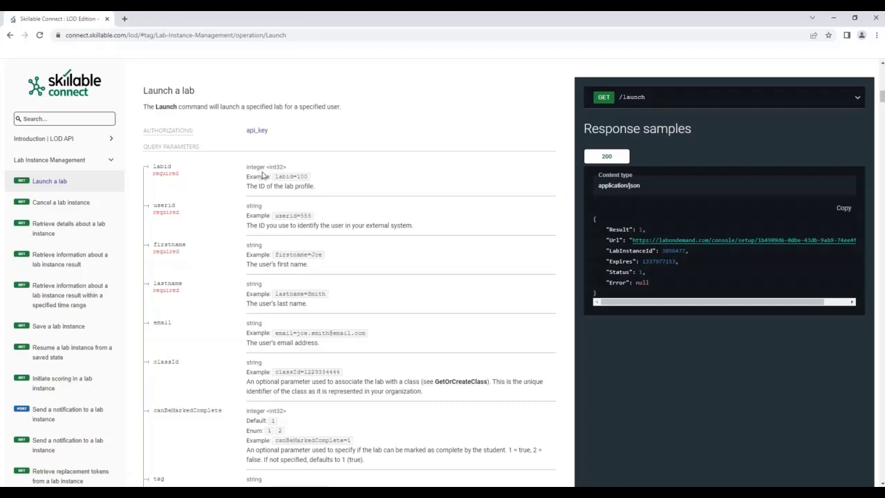
mouse_move(262, 171)
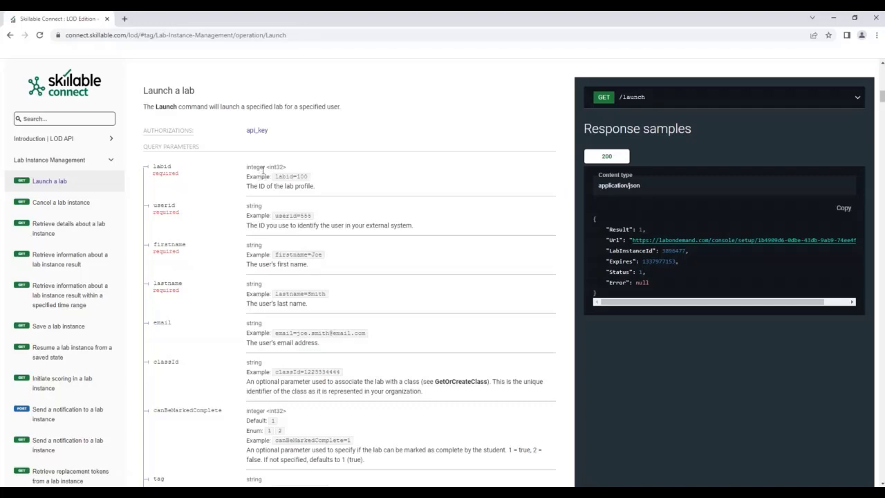
mouse_move(267, 170)
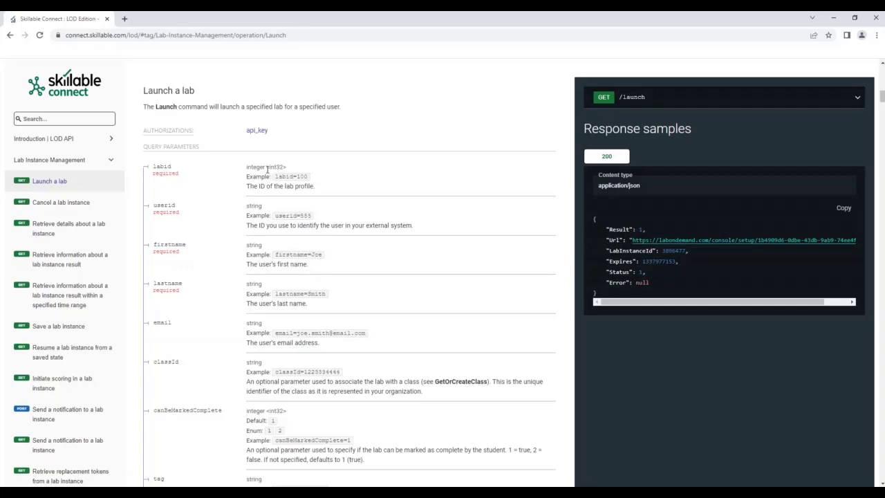
mouse_move(260, 246)
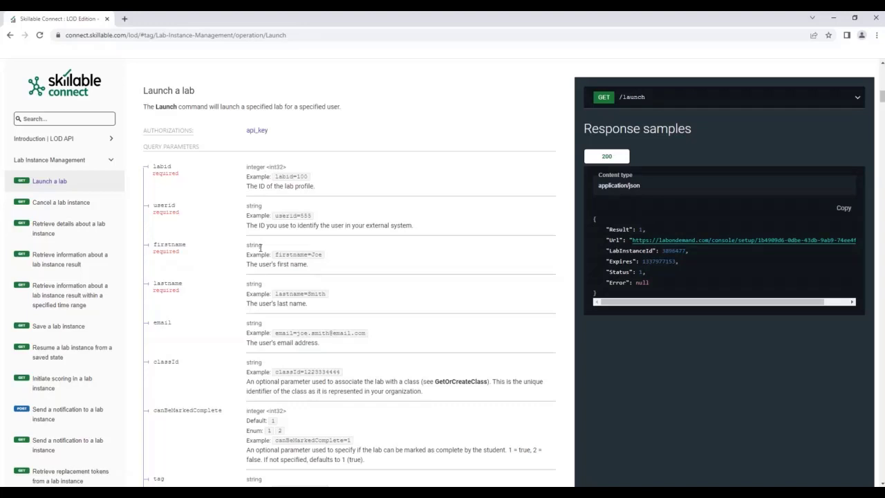
mouse_move(289, 279)
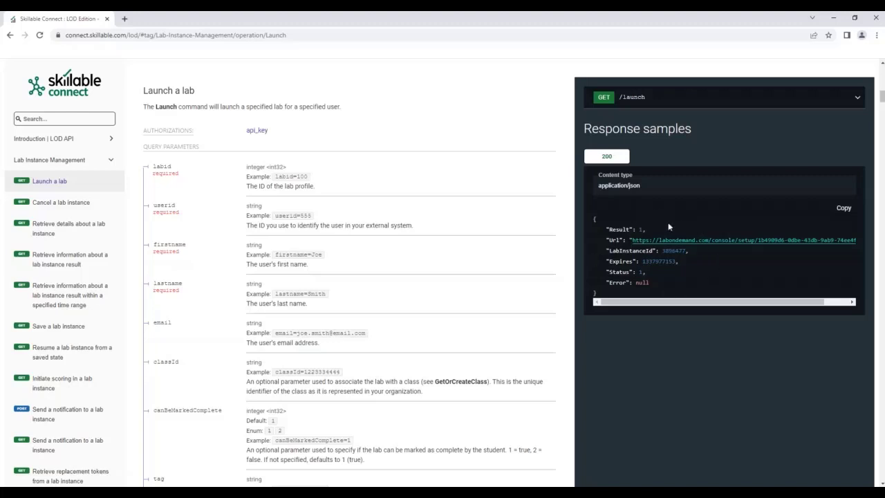
mouse_move(629, 245)
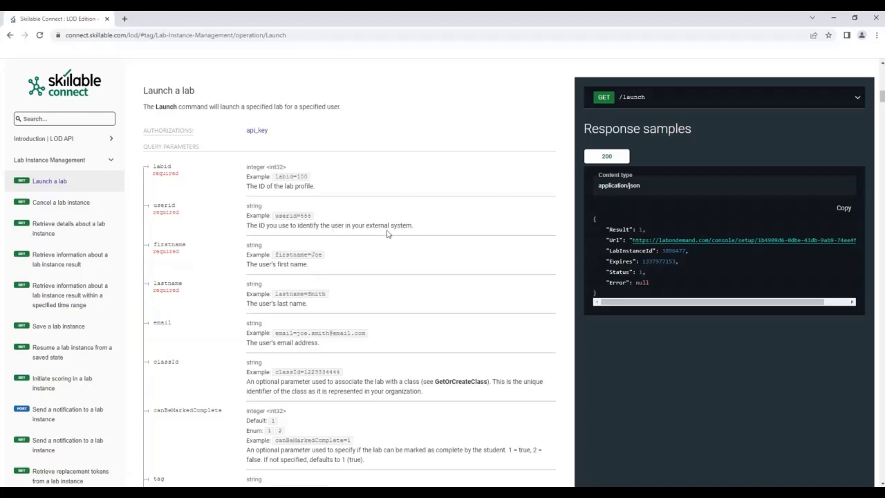
mouse_move(307, 263)
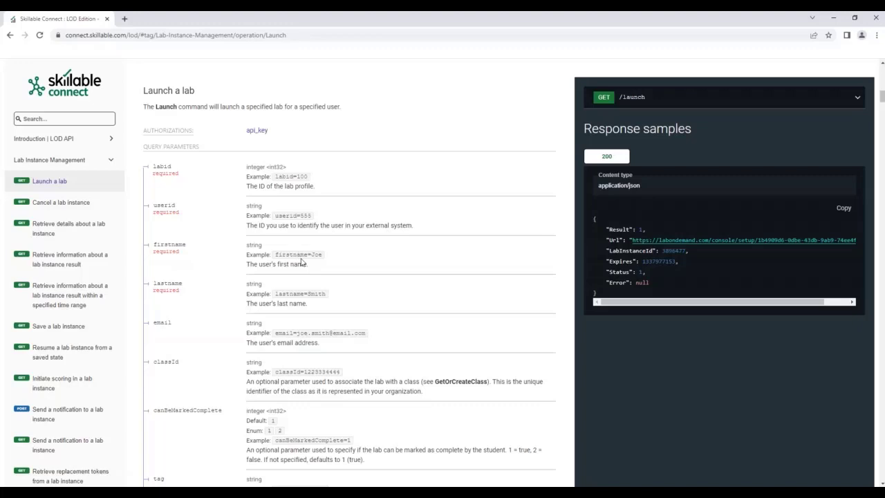
mouse_move(316, 283)
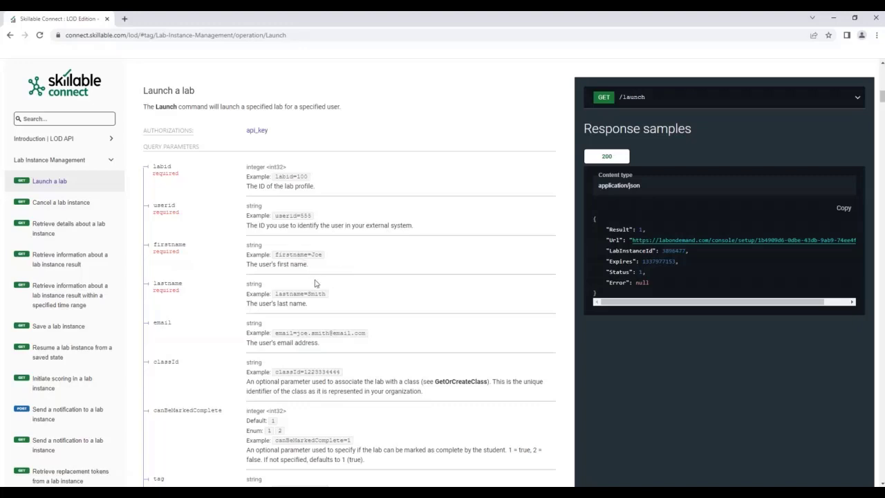
Step: Scroll the Launch a lab page down to the lang parameter and the Responses heading
scroll("down", 3)
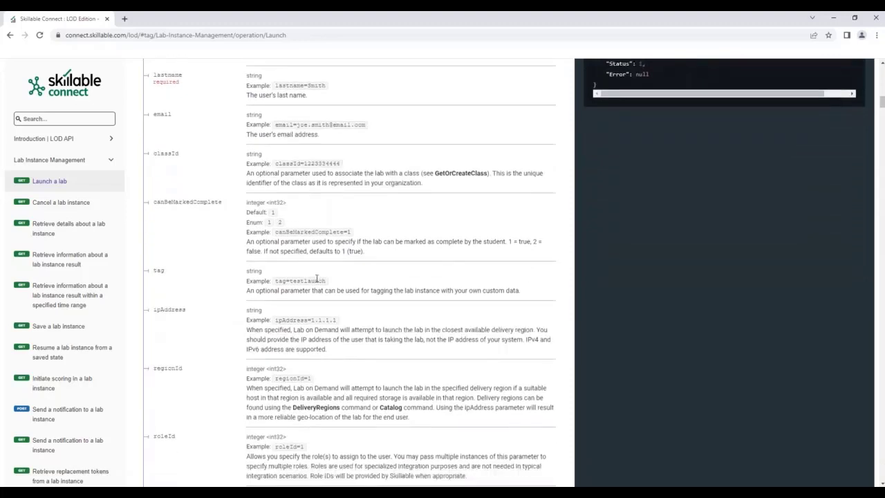
scroll("down", 3)
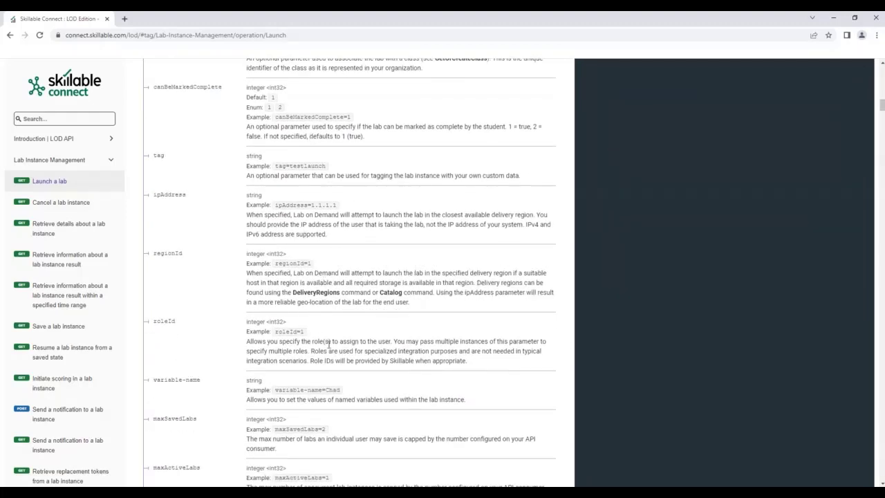
scroll("down", 3)
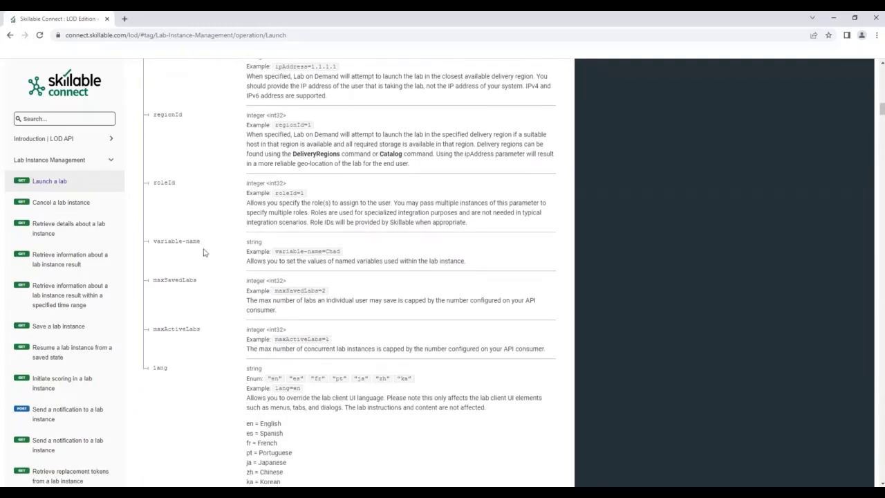
scroll("down", 3)
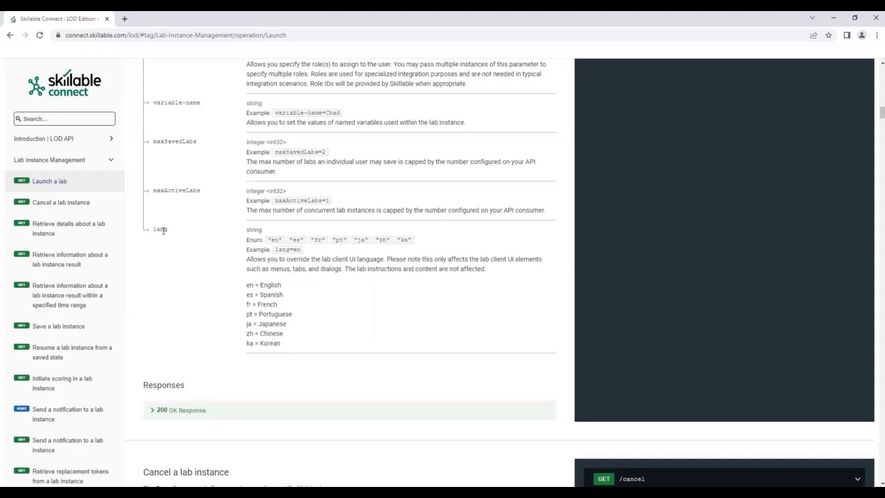
mouse_move(235, 235)
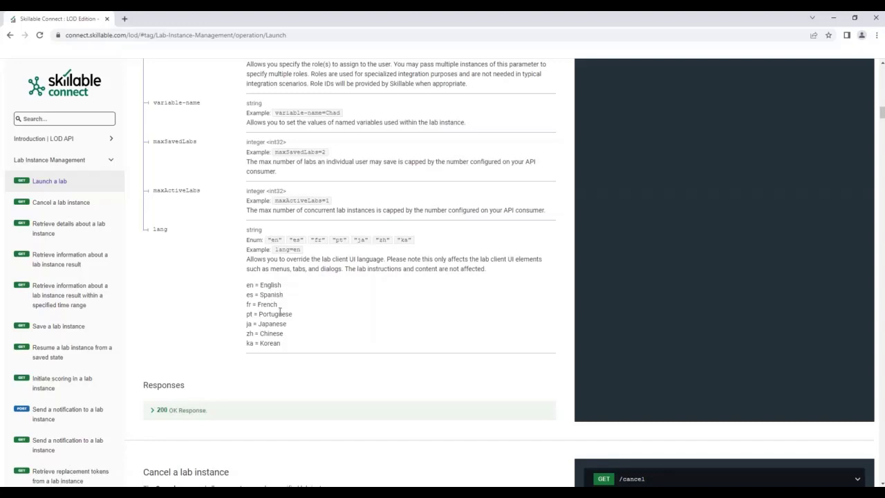
scroll("down", 3)
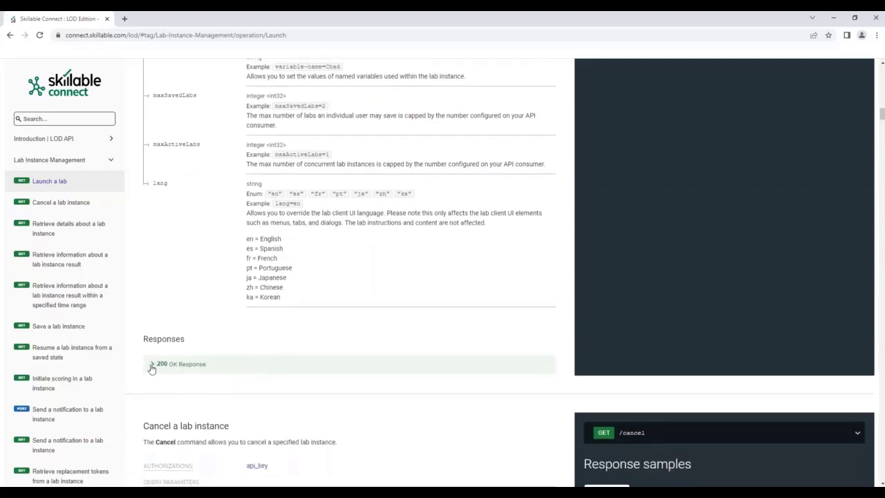
Step: Expand the 200 OK response to show its Result codes, Url, LabInstanceId and Expires fields
left_click(152, 365)
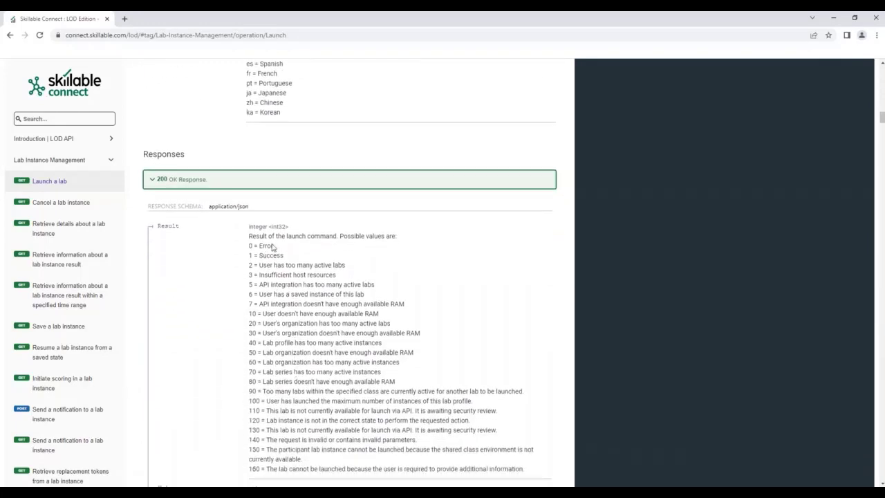
scroll("down", 3)
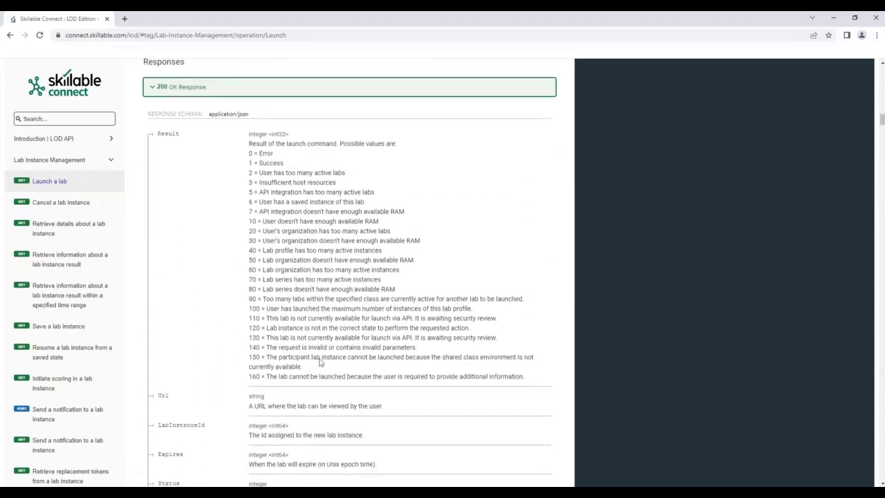
mouse_move(315, 241)
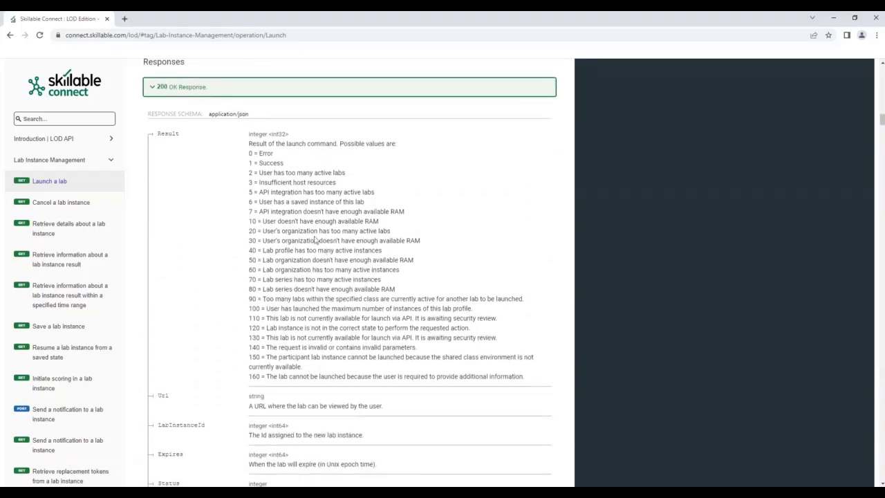